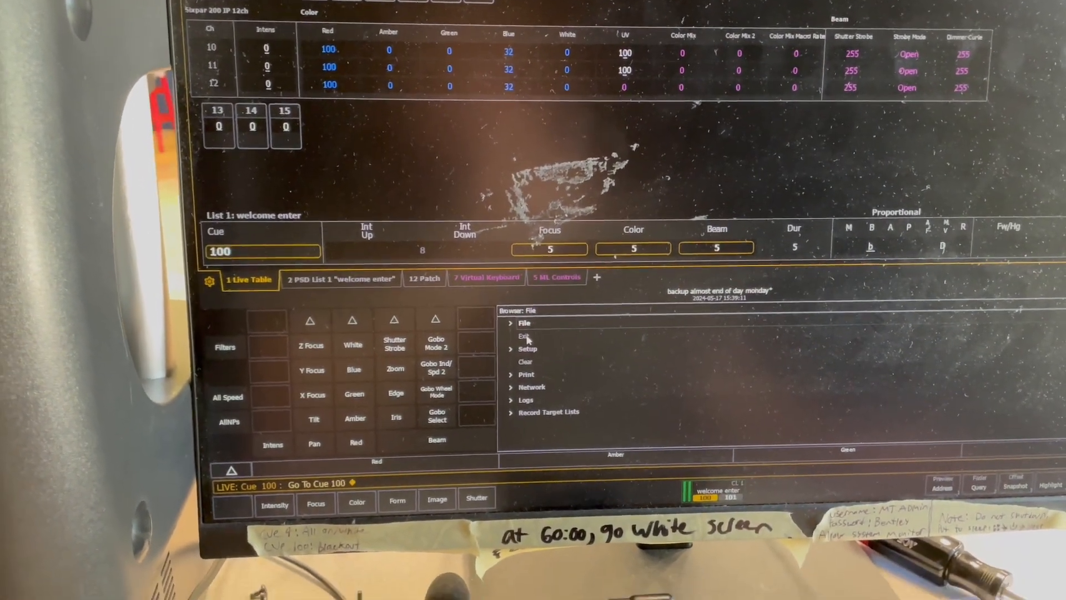
Exit the Eos software via File > Exit and confirm the exit
click(522, 336)
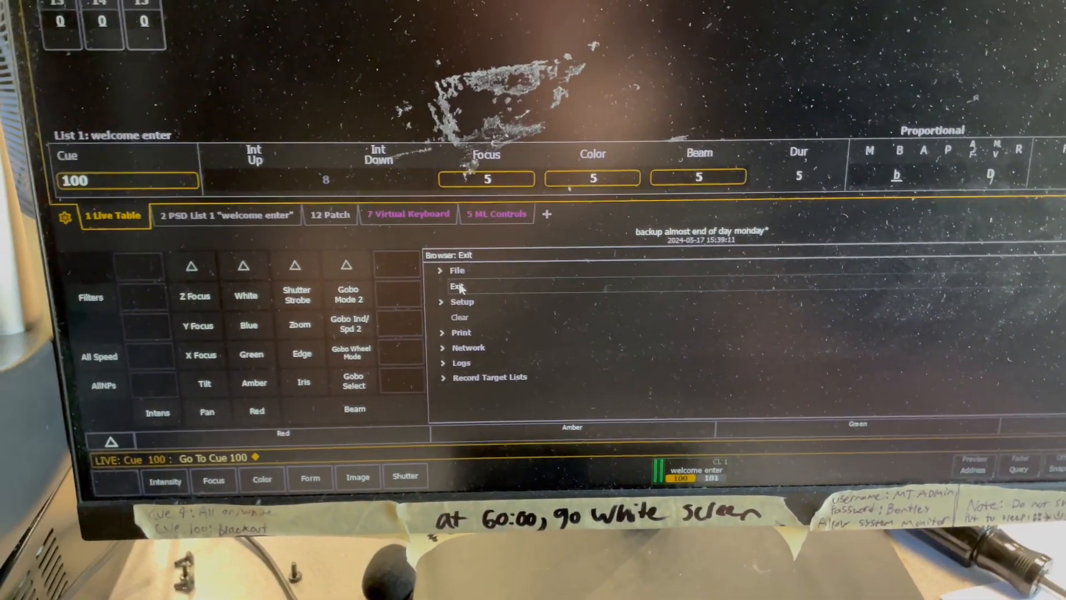
click(455, 286)
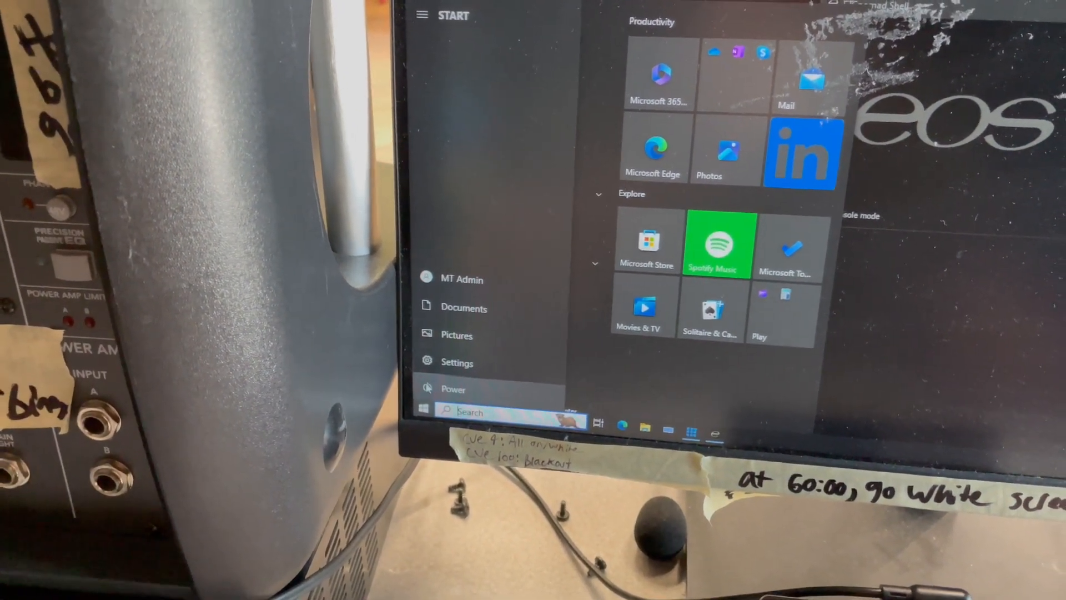
Shut down the console PC from the Start menu's Power options
click(453, 389)
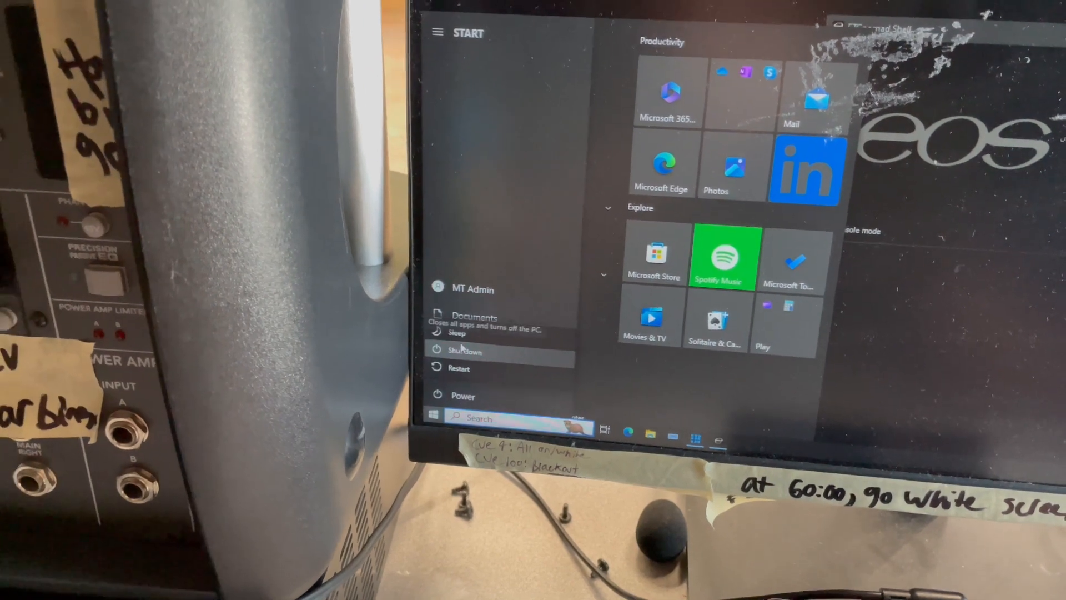
click(463, 351)
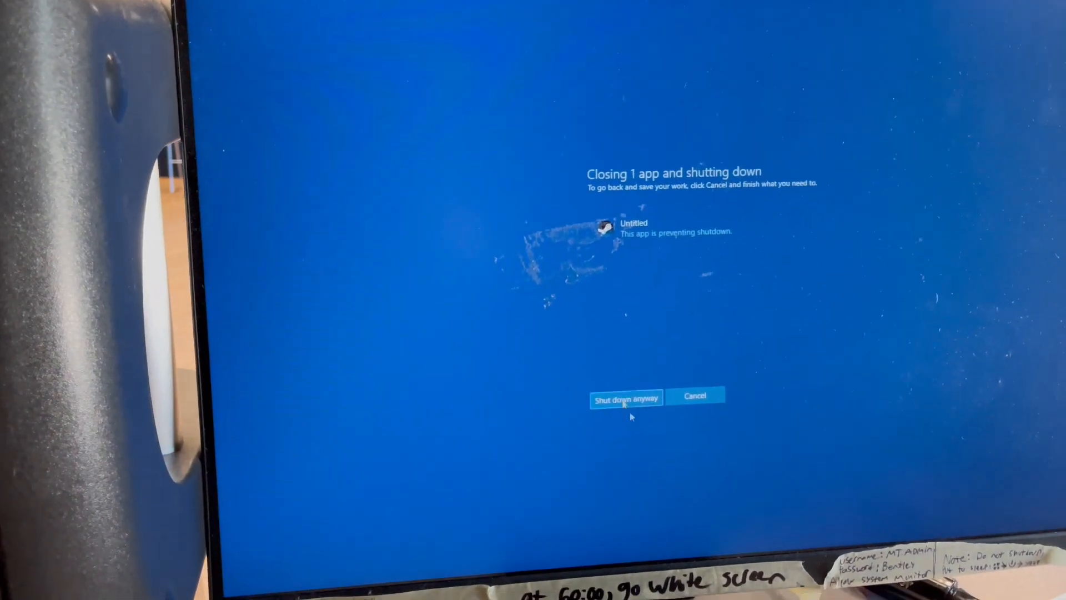